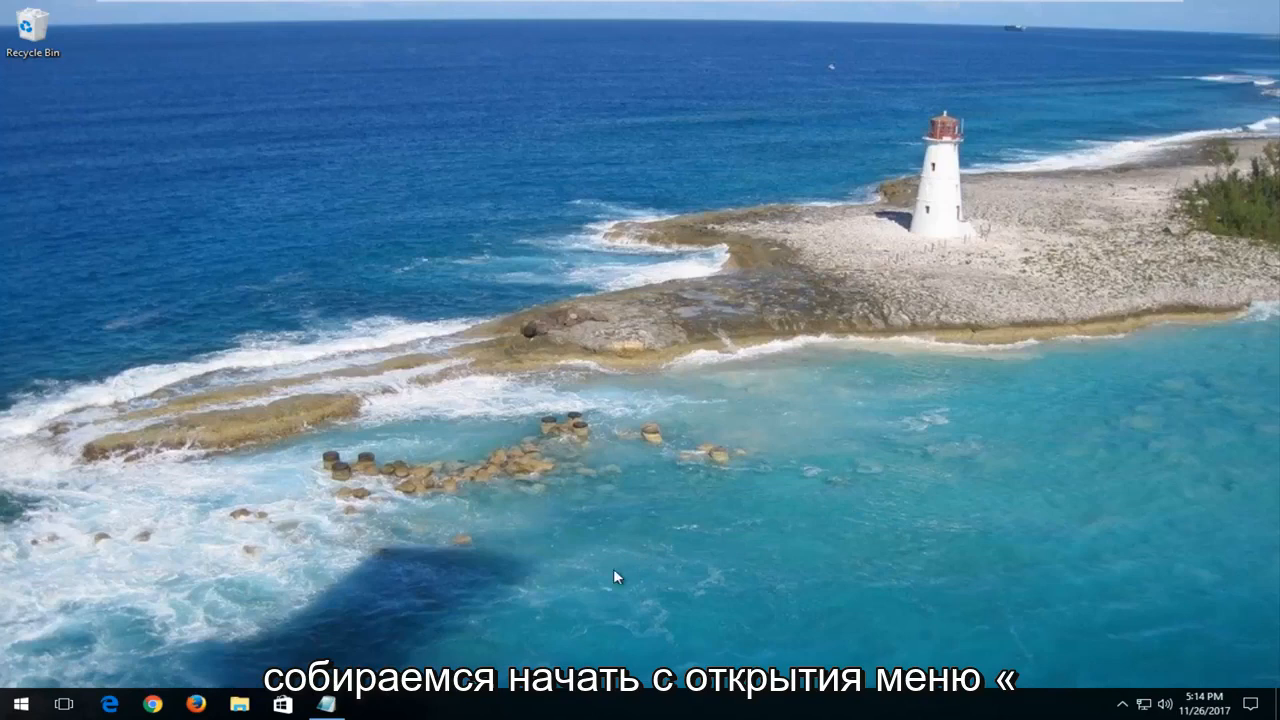
- Search Start for 'printer' and reach the Printers & scanners settings page
click(16, 704)
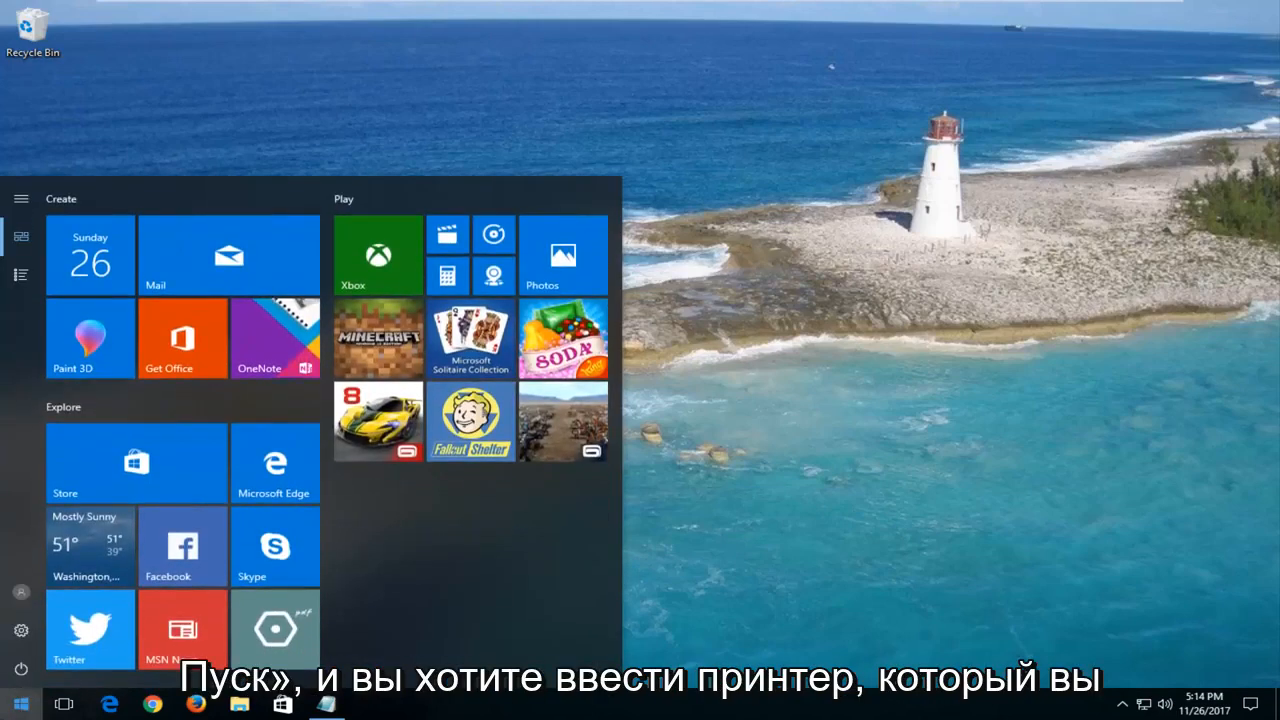
text(printer)
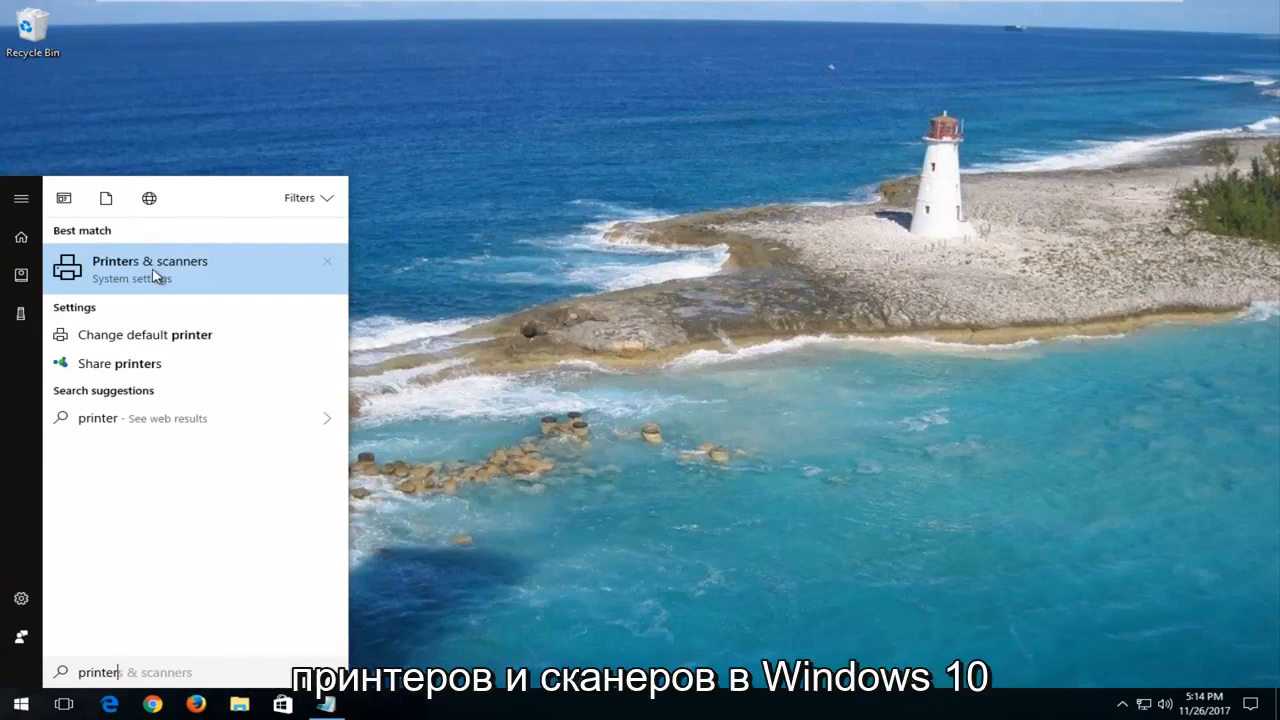
click(150, 268)
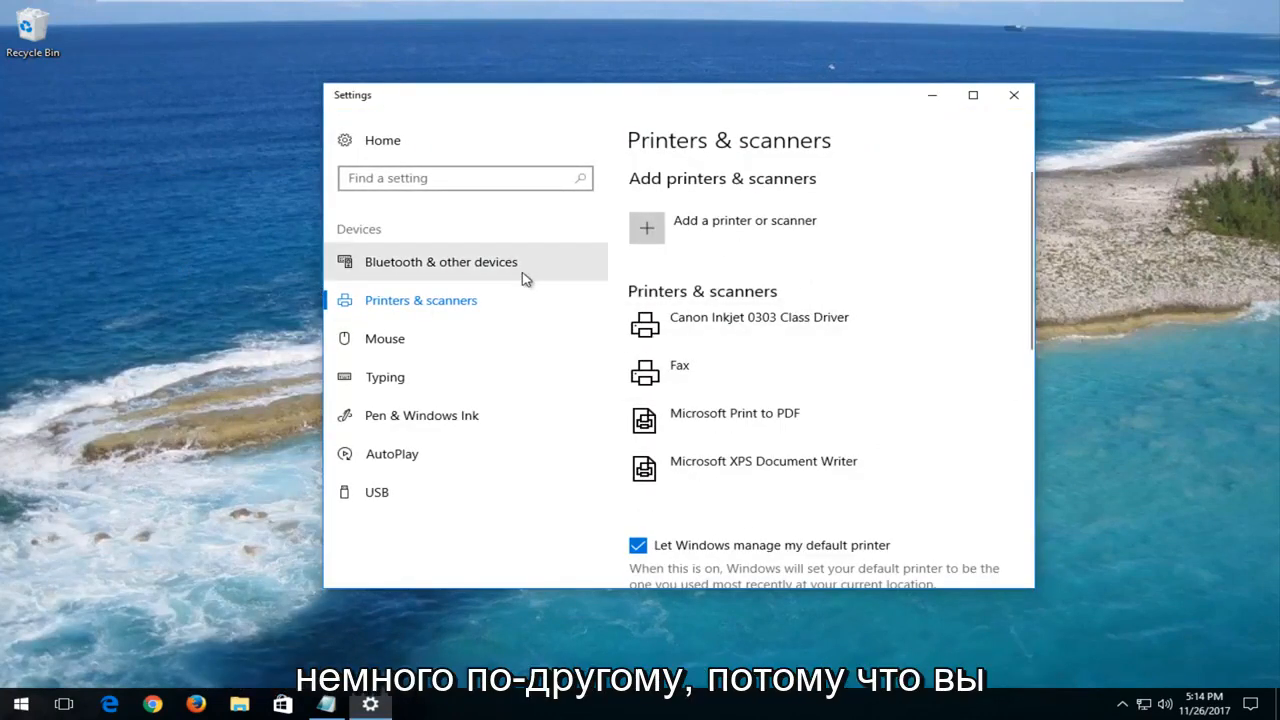
mouse_move(800, 298)
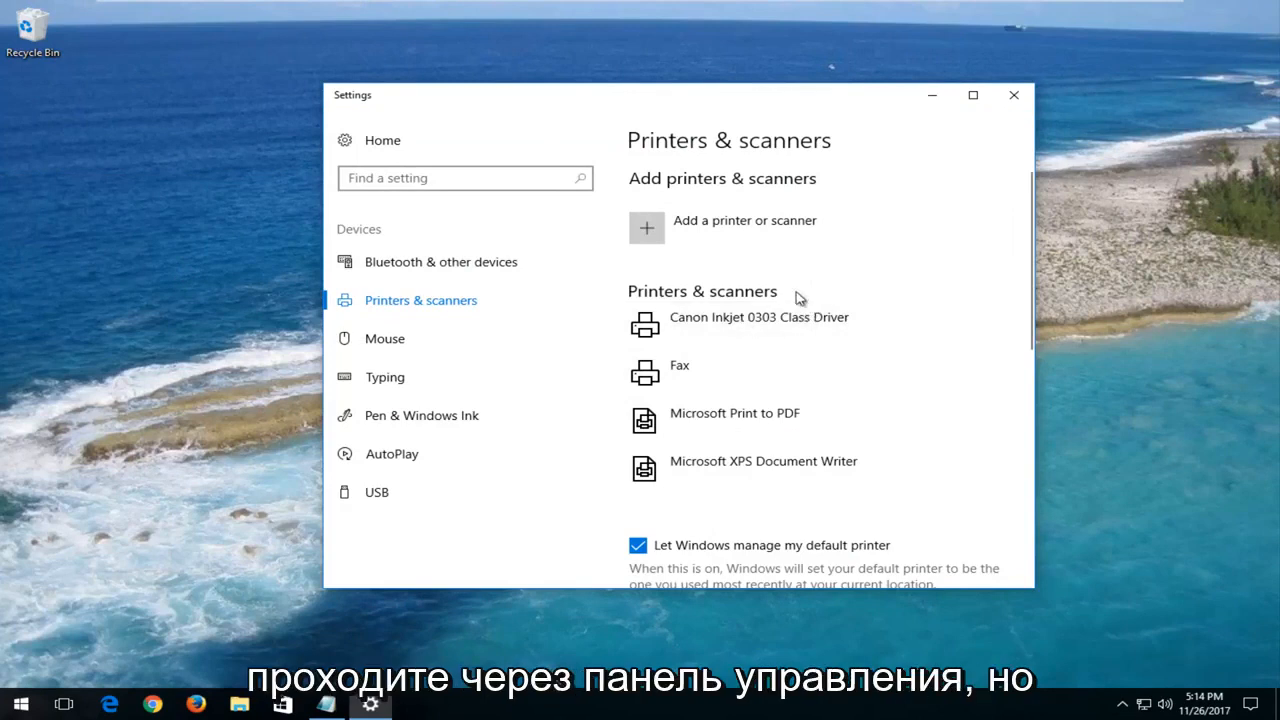
mouse_move(684, 324)
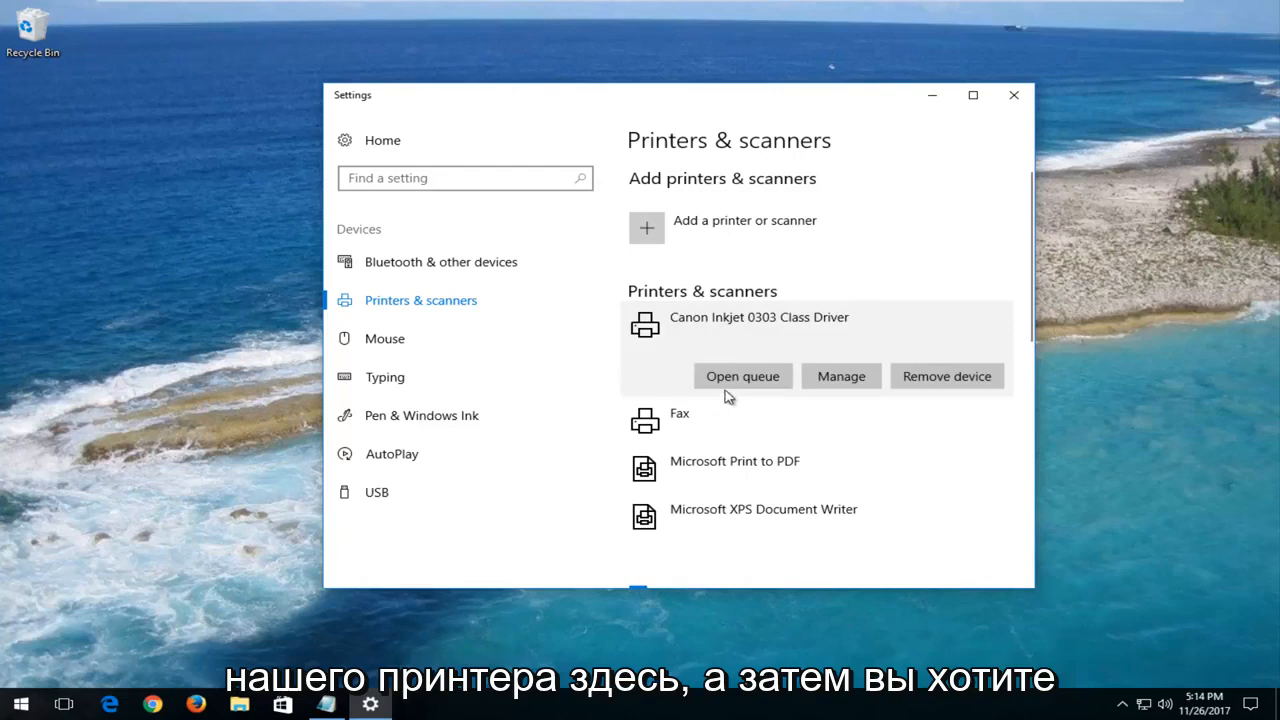
- Cancel all documents in the Canon Inkjet 0303 queue and close the queue window
click(742, 376)
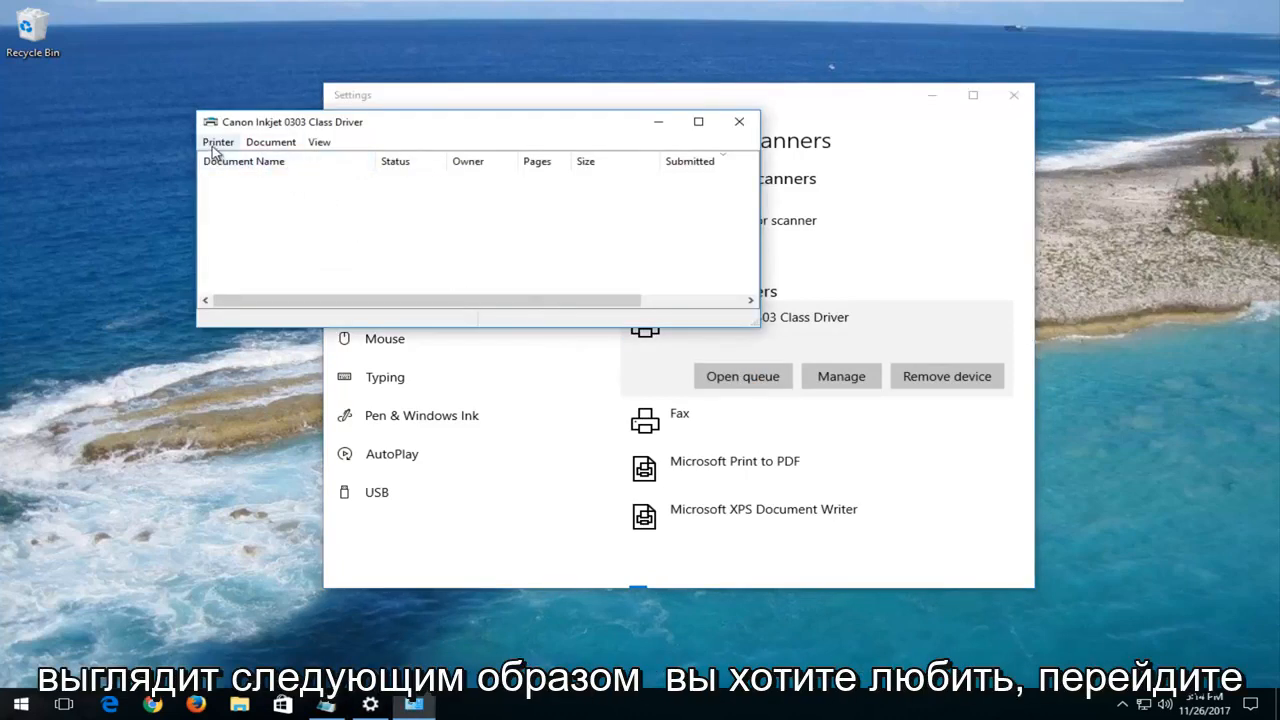
click(218, 140)
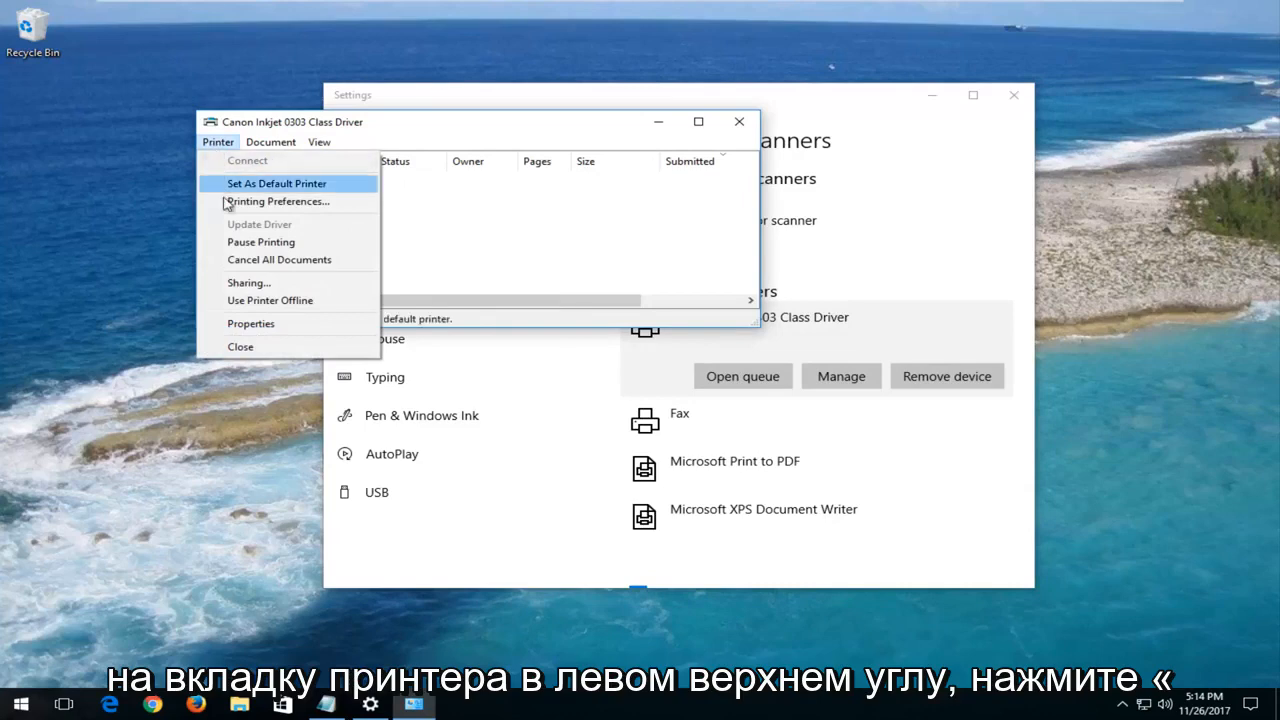
click(280, 260)
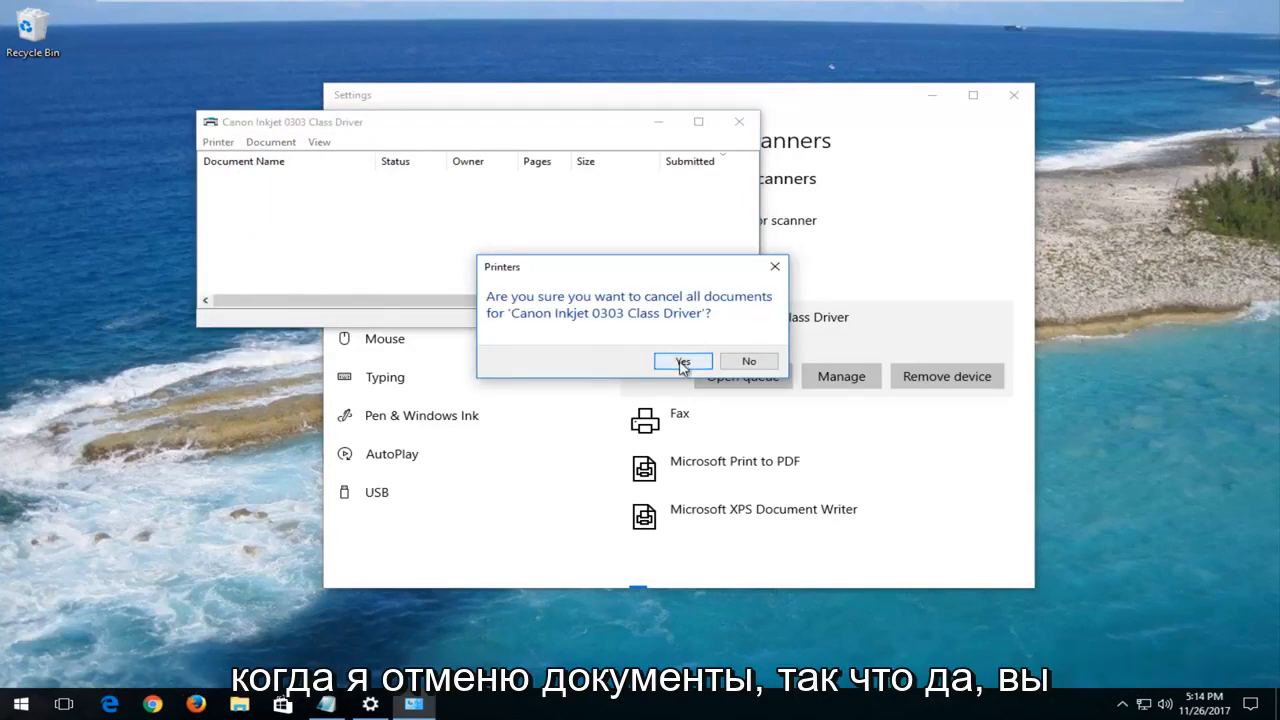
click(682, 360)
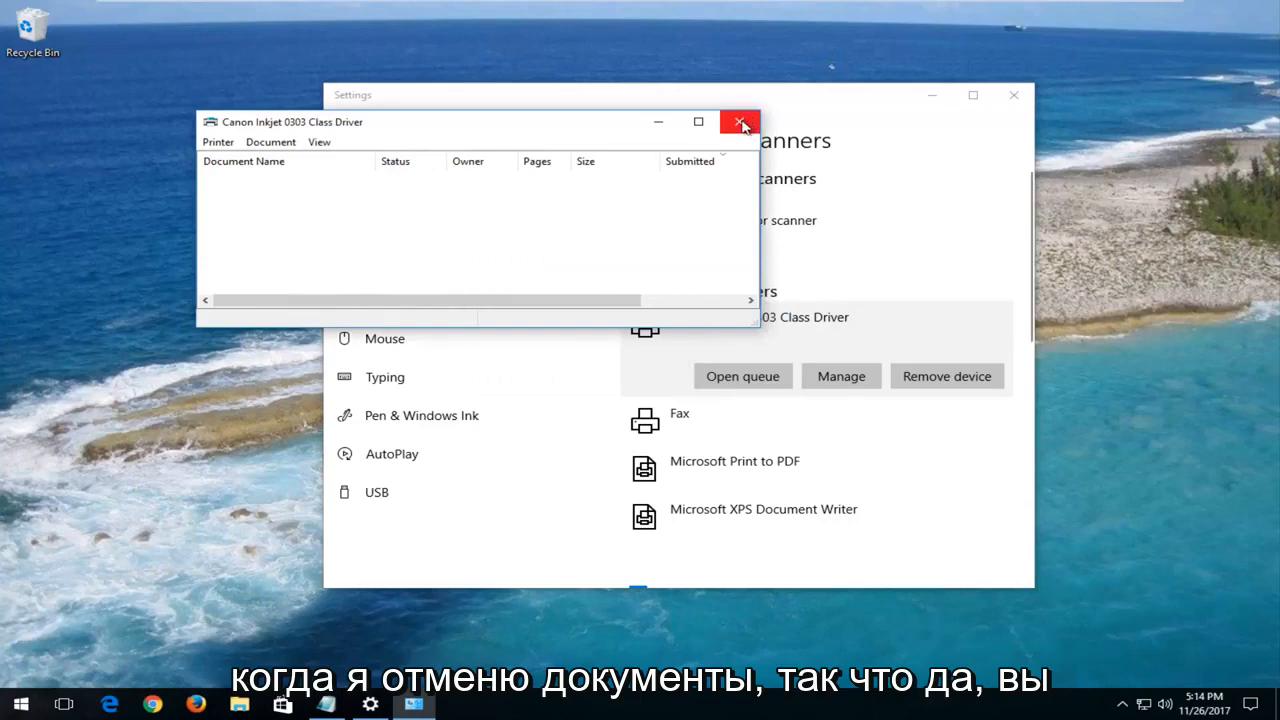
click(740, 122)
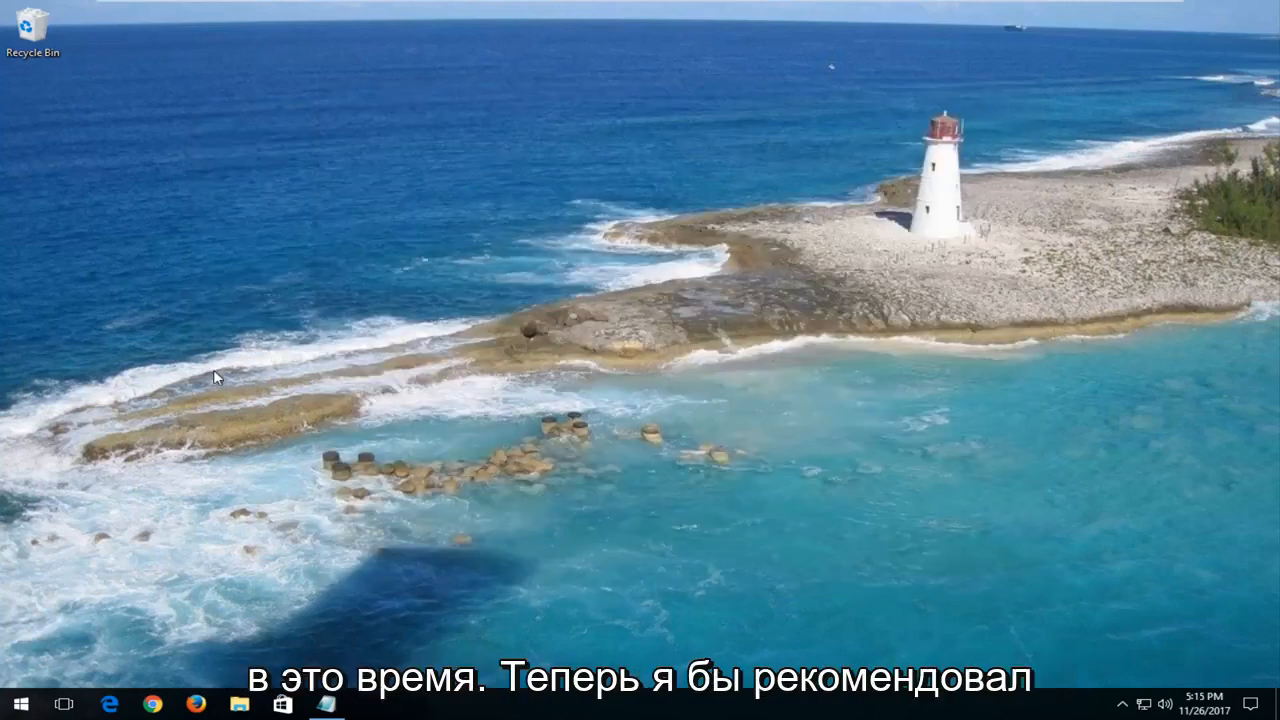
- Launch Command Prompt as administrator from a Start search, approving the UAC prompt
click(18, 704)
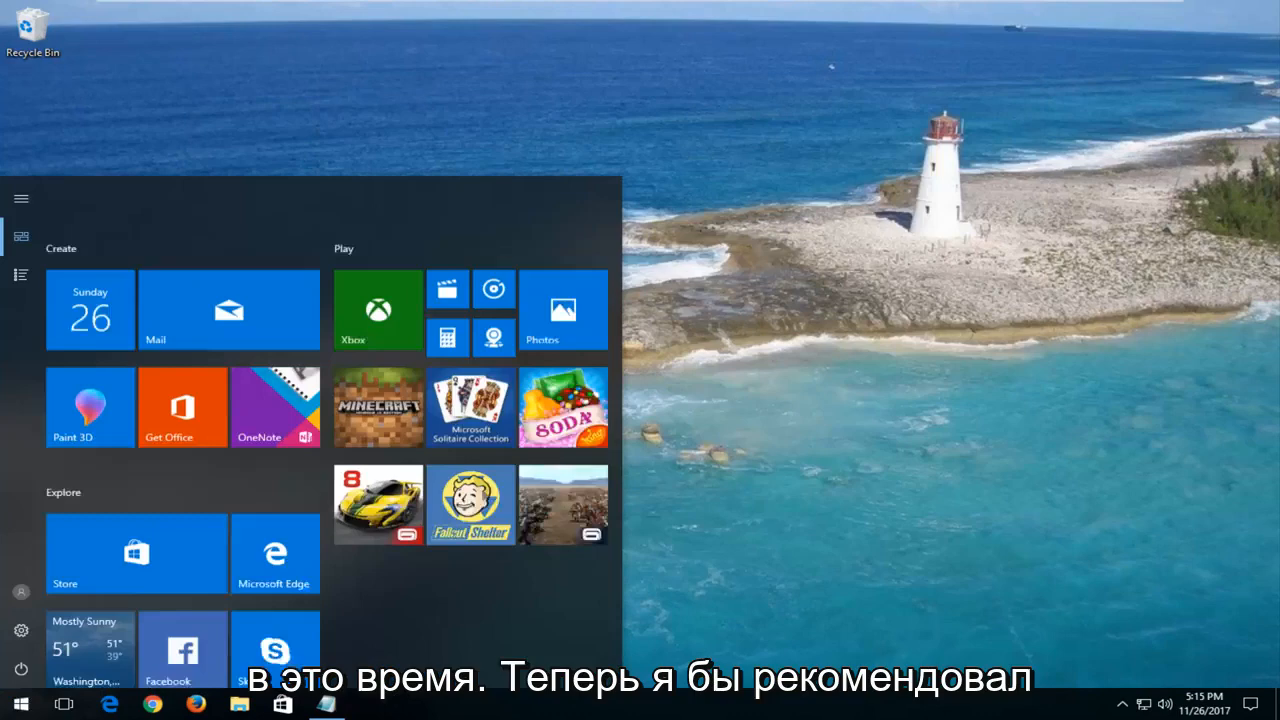
text(command prompt)
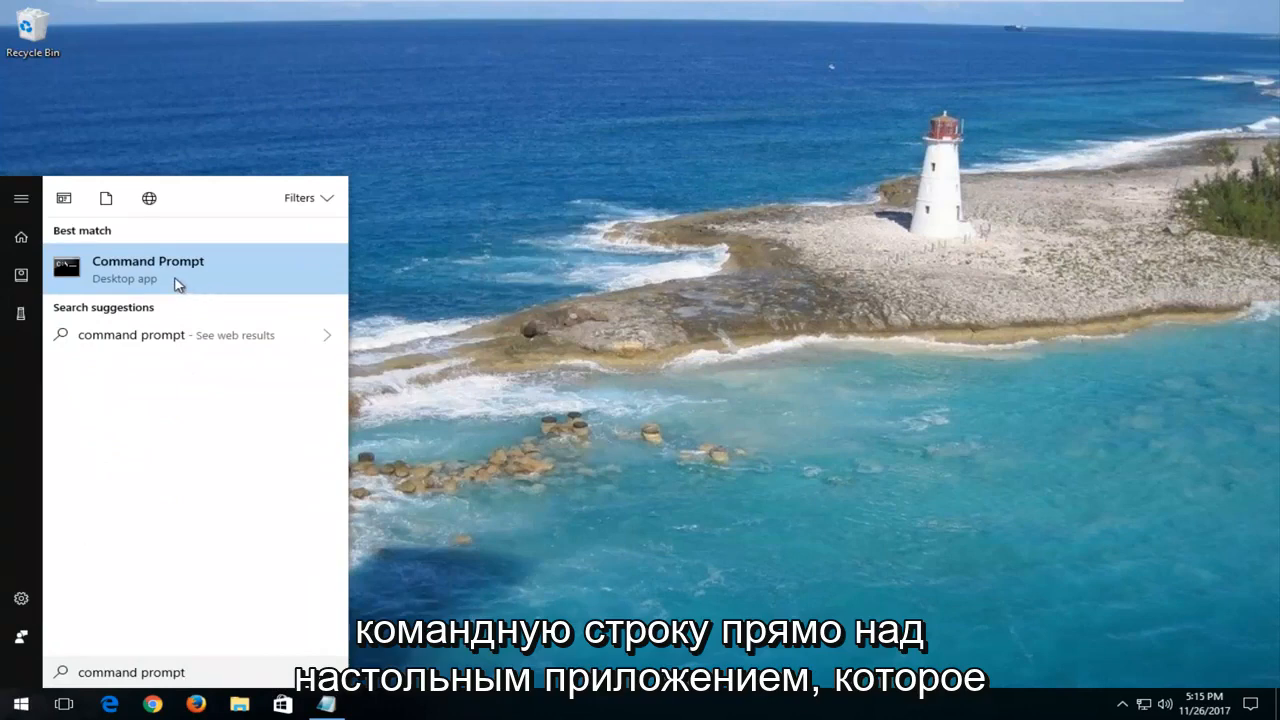
right_click(148, 264)
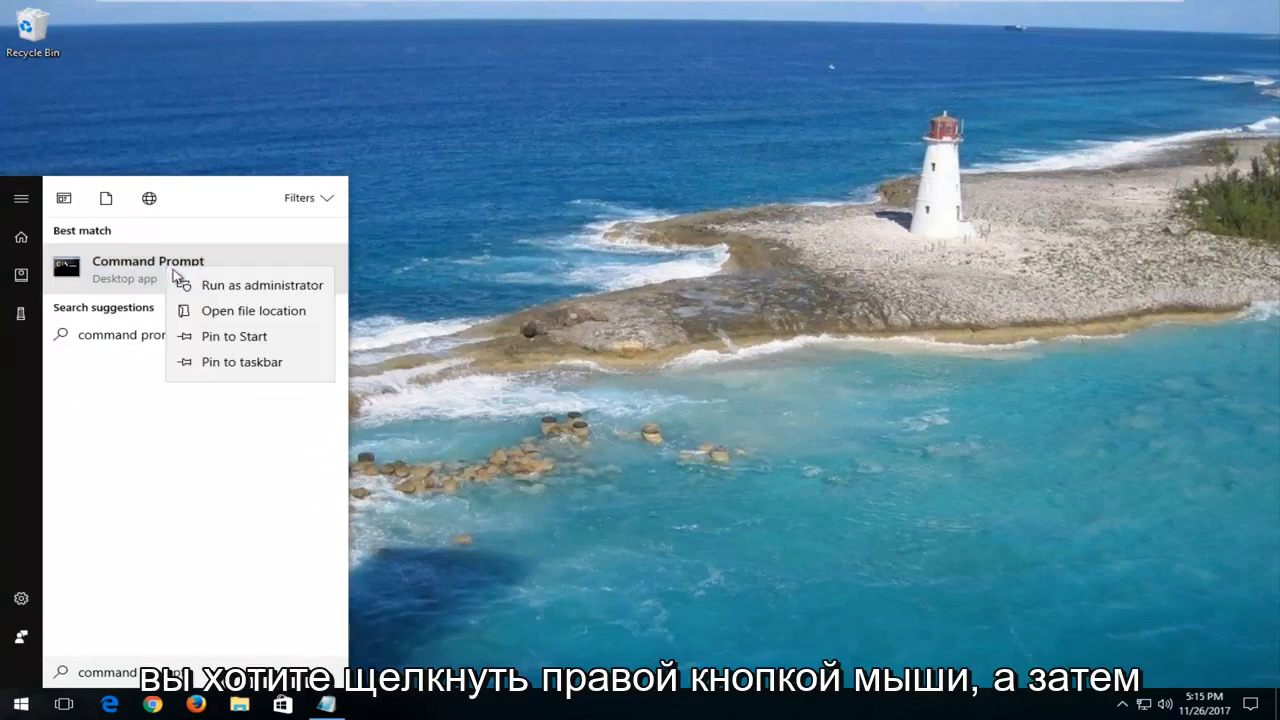
click(262, 284)
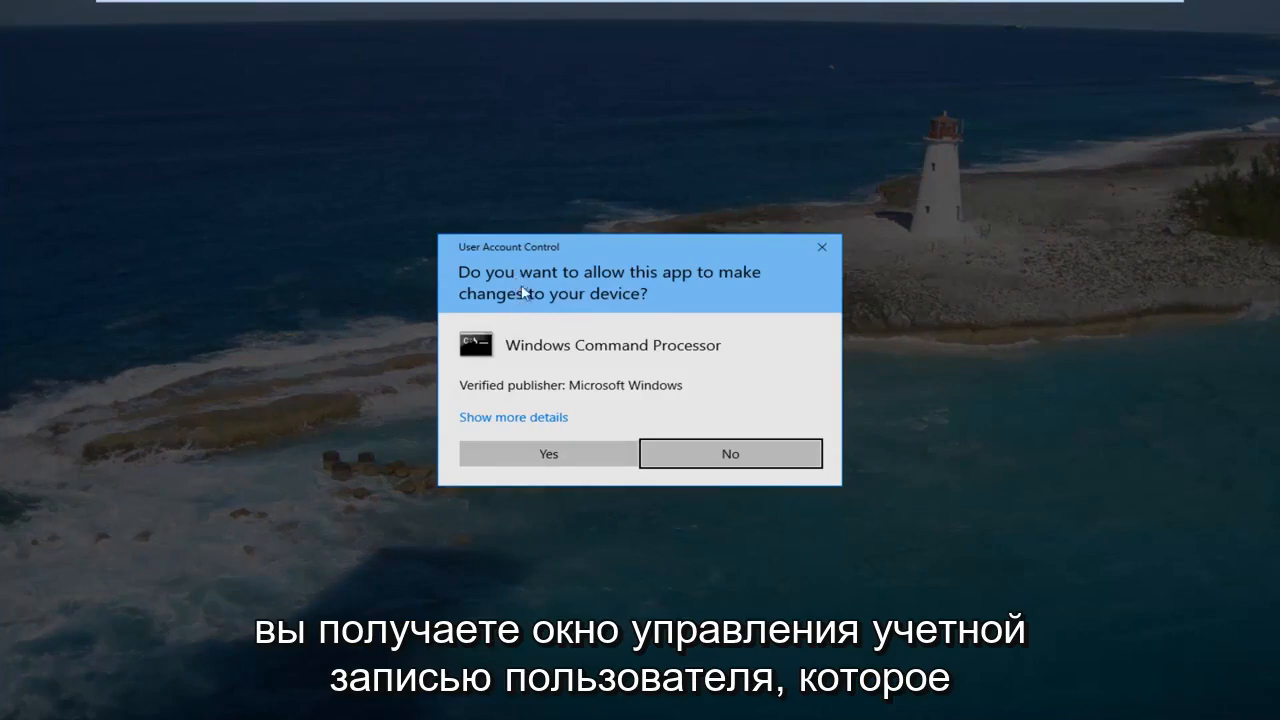
click(548, 452)
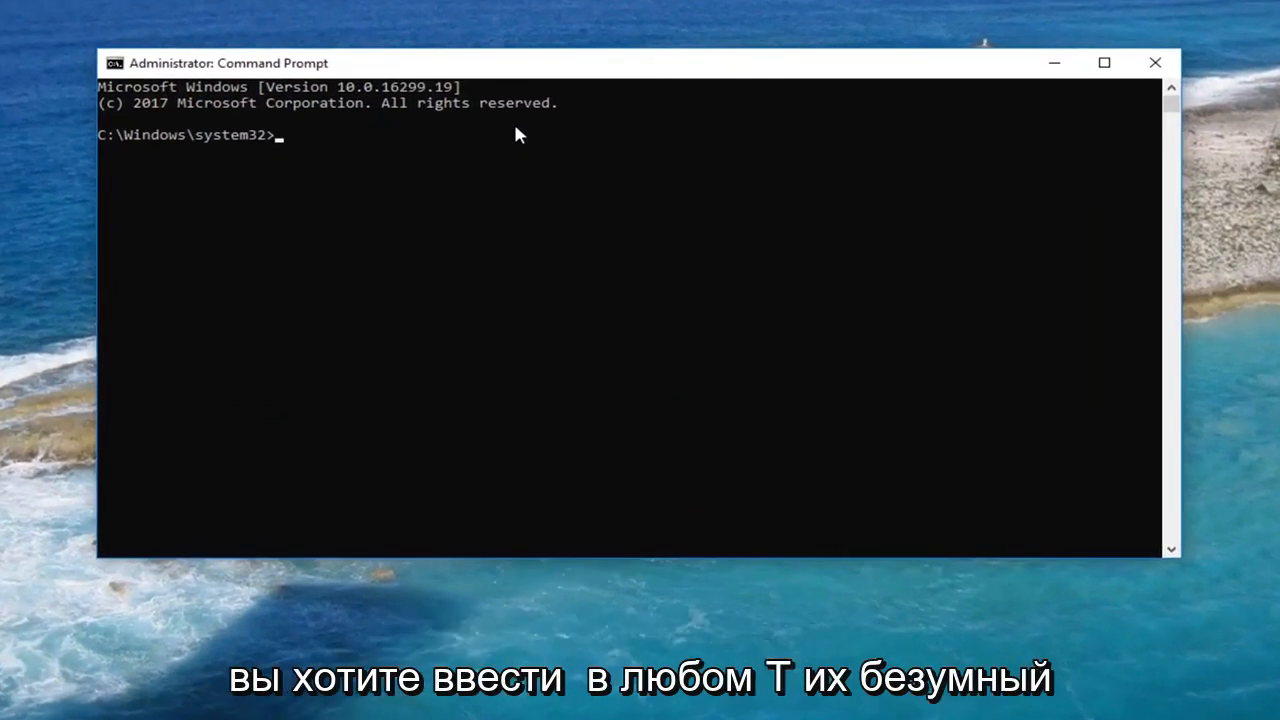
- Stop the Print Spooler service with 'net stop spooler'
text(net)
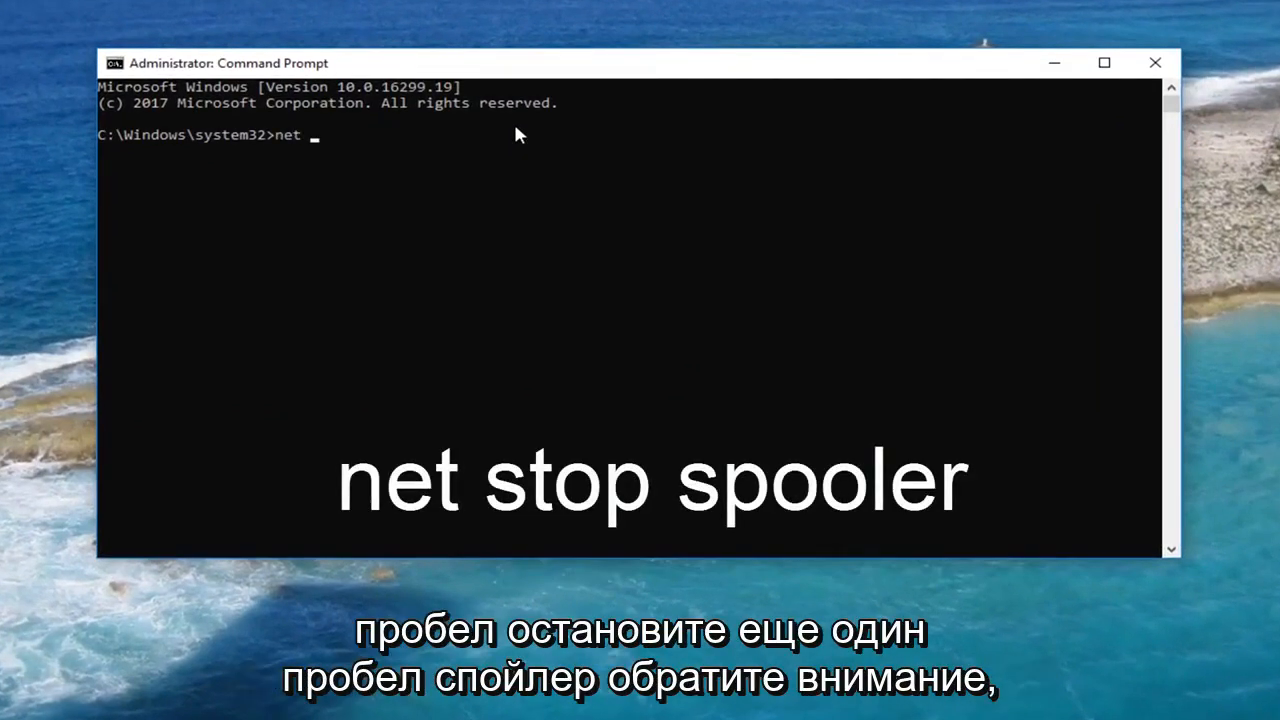
text(st)
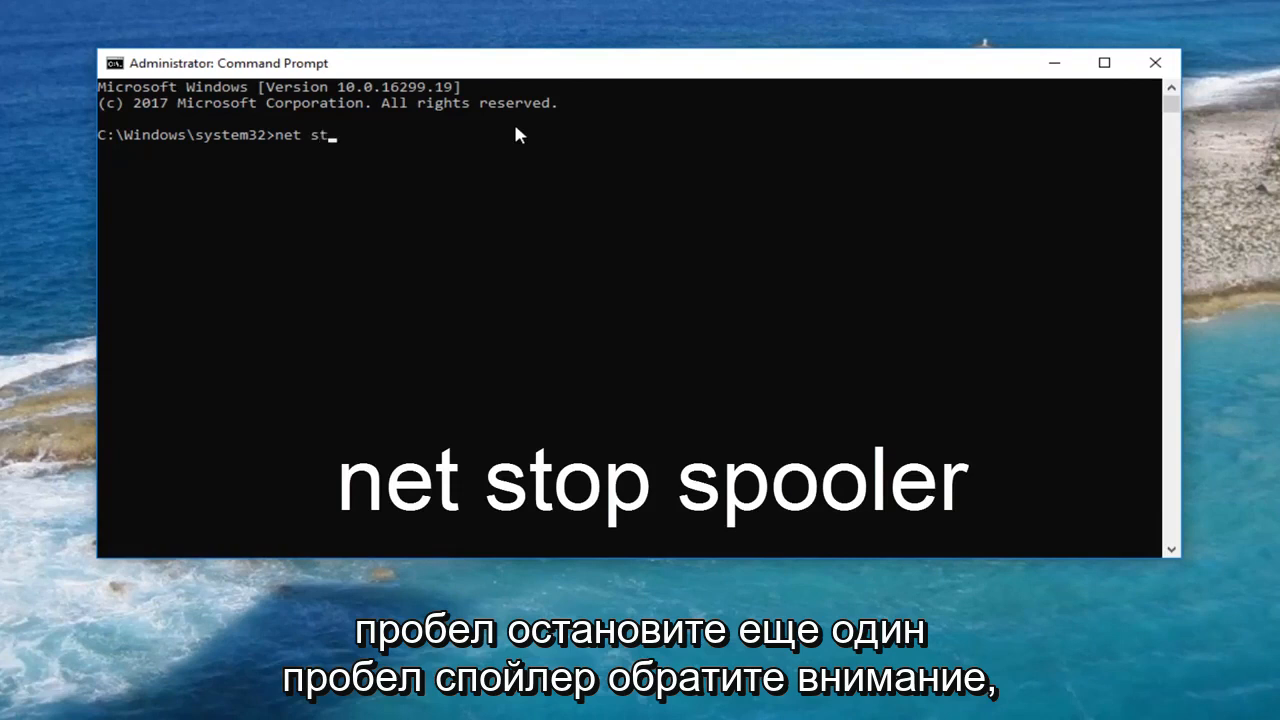
text(op spoo)
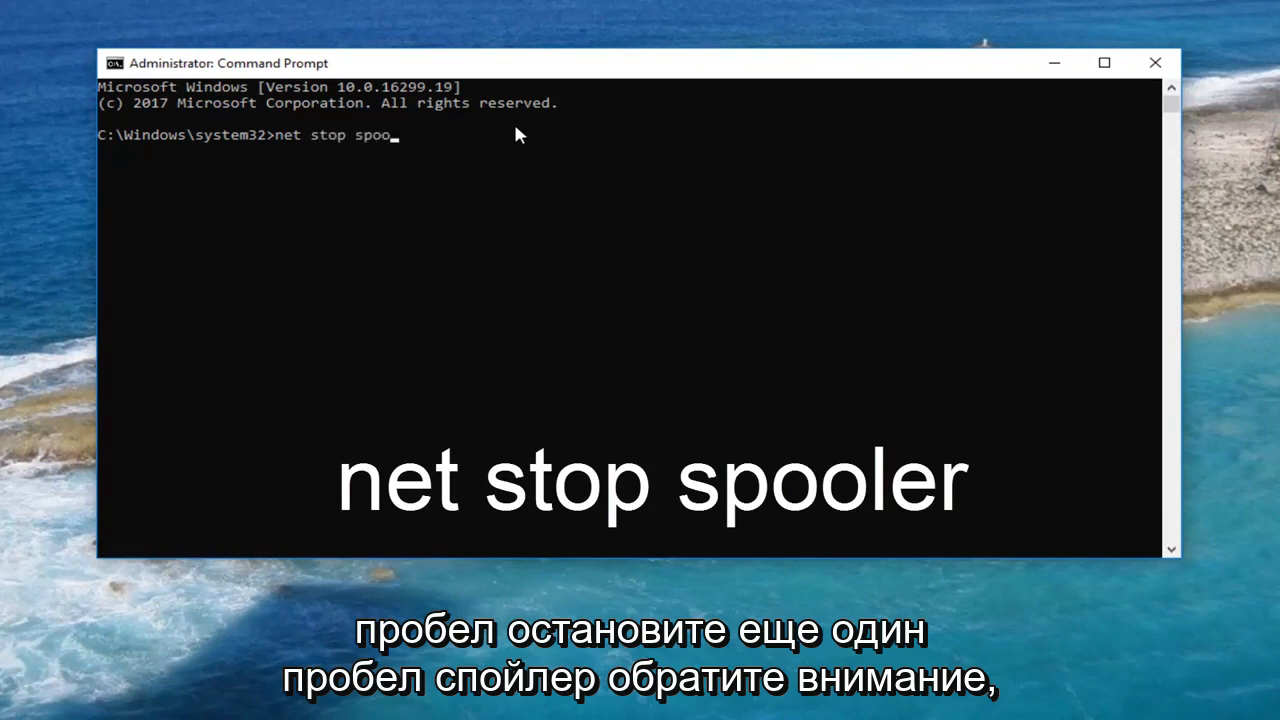
text(ler)
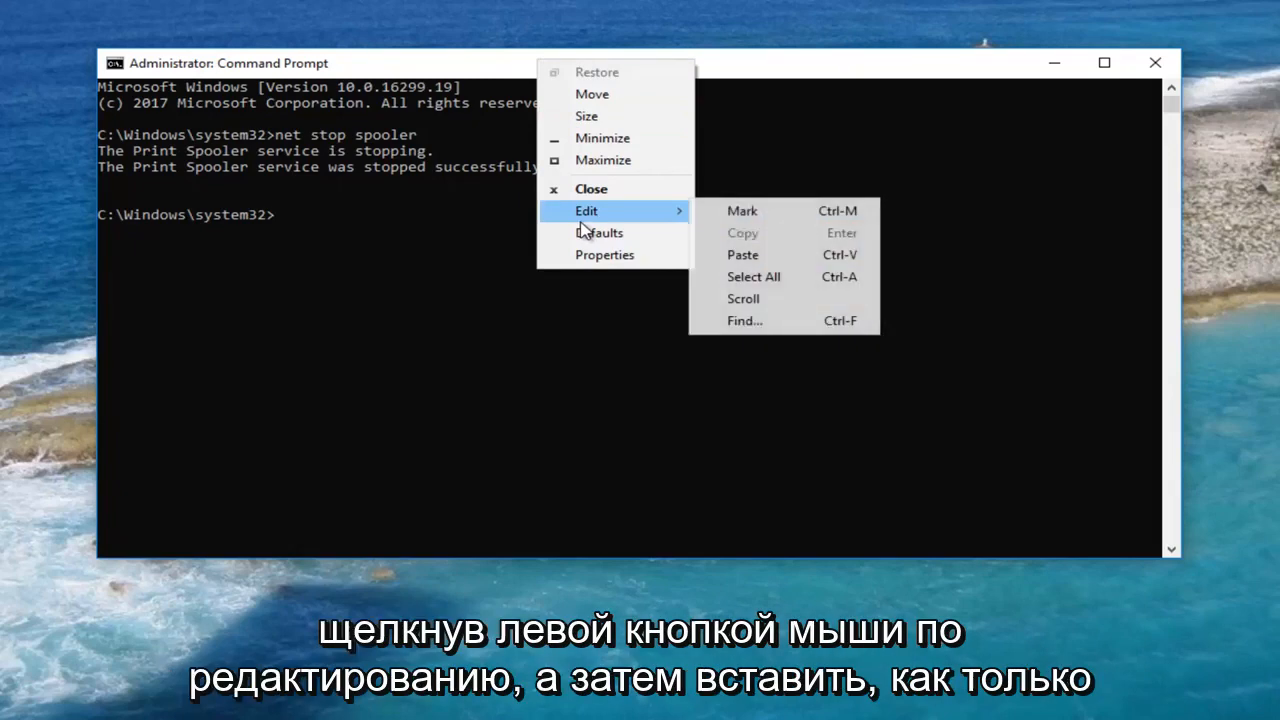
- Run the pasted 'del %systemroot%\System32\spool\printers\* /Q' command to delete the spool files
click(742, 254)
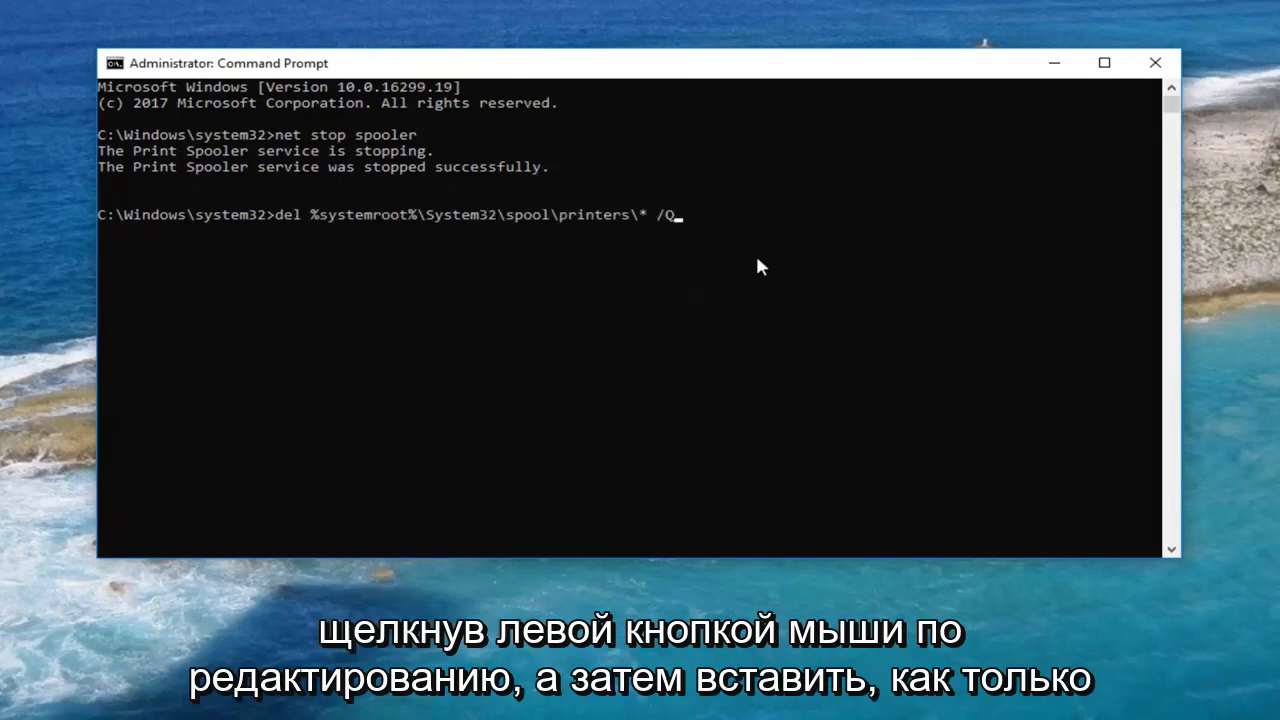
key(Return)
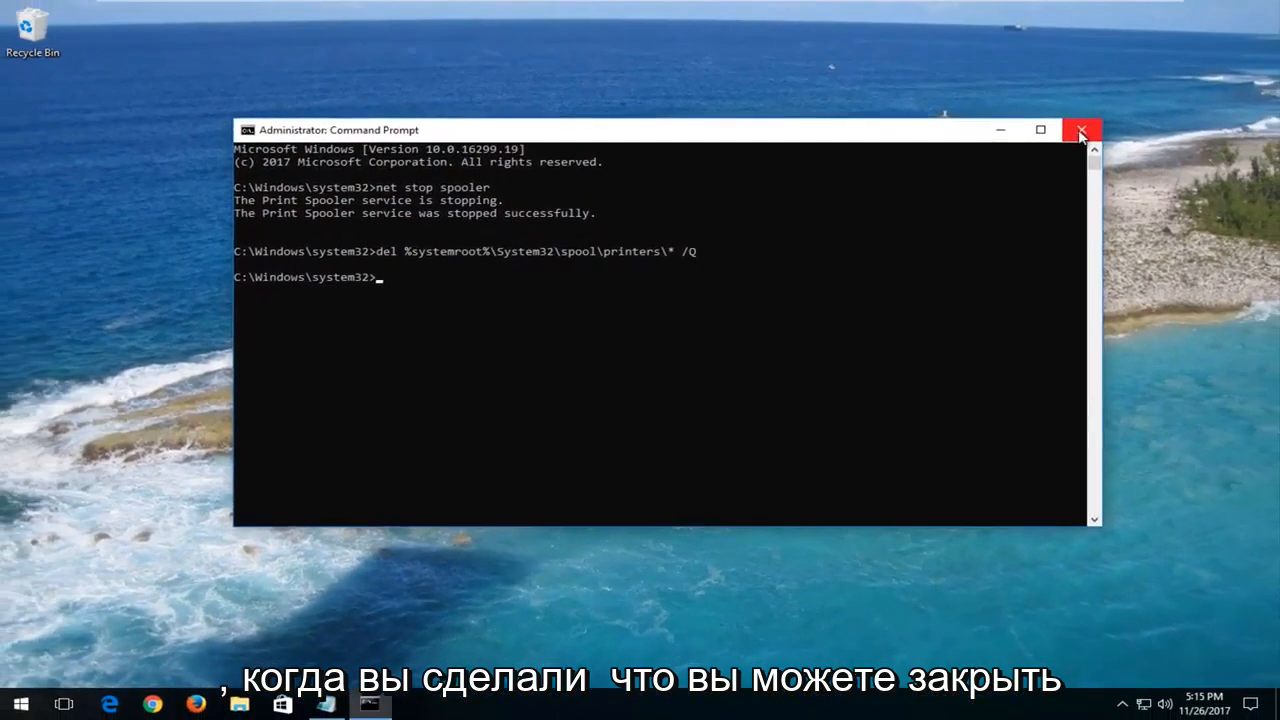
- Close Command Prompt and launch the Services console, scrolled down to Print Spooler
click(1080, 130)
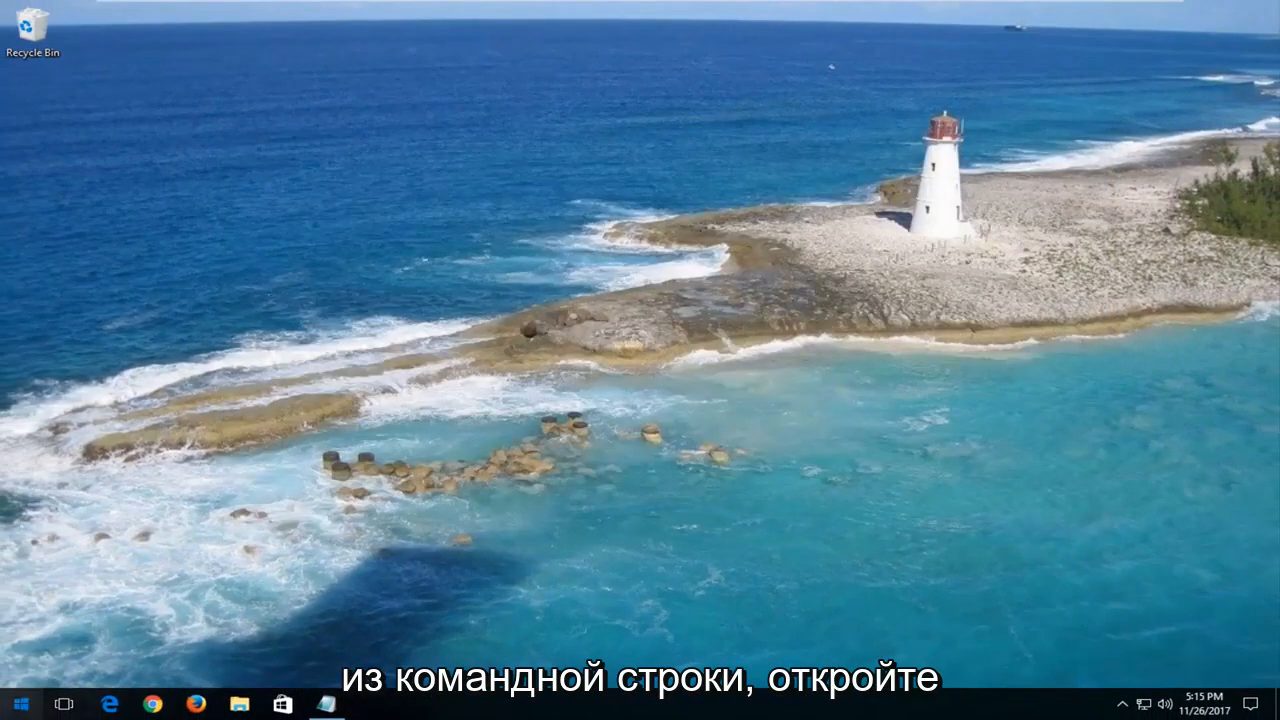
click(16, 704)
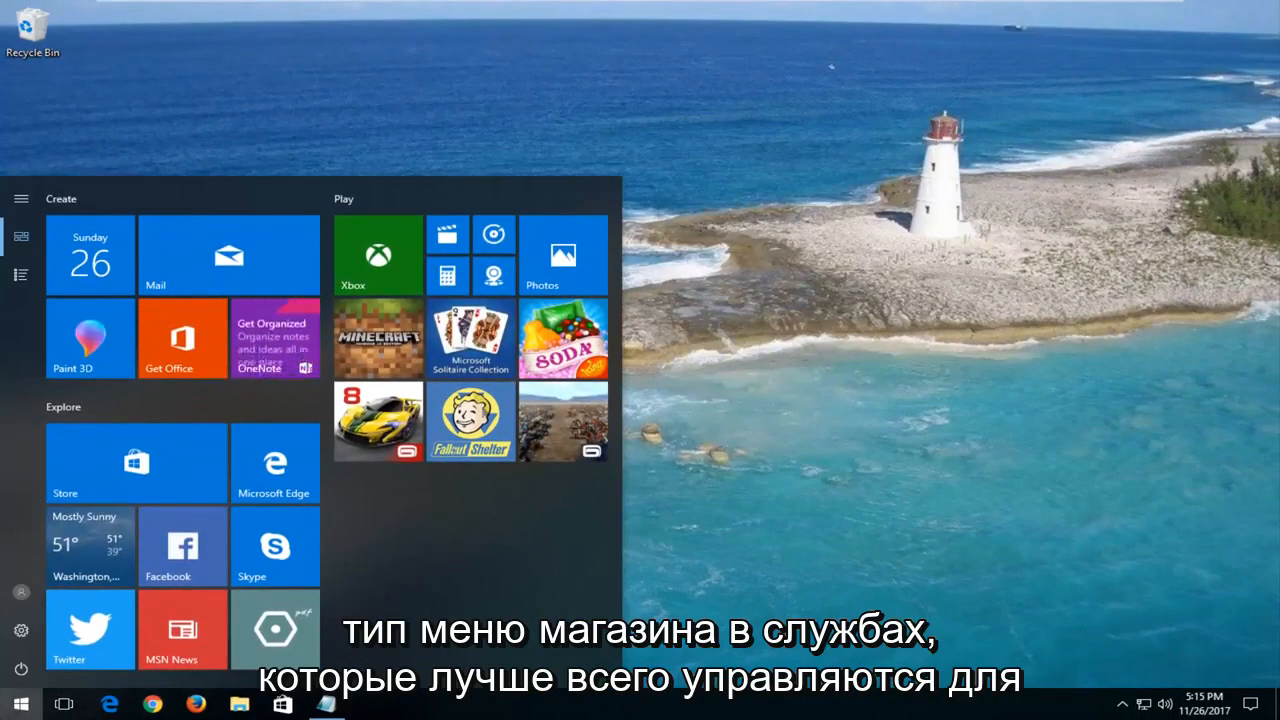
text(services)
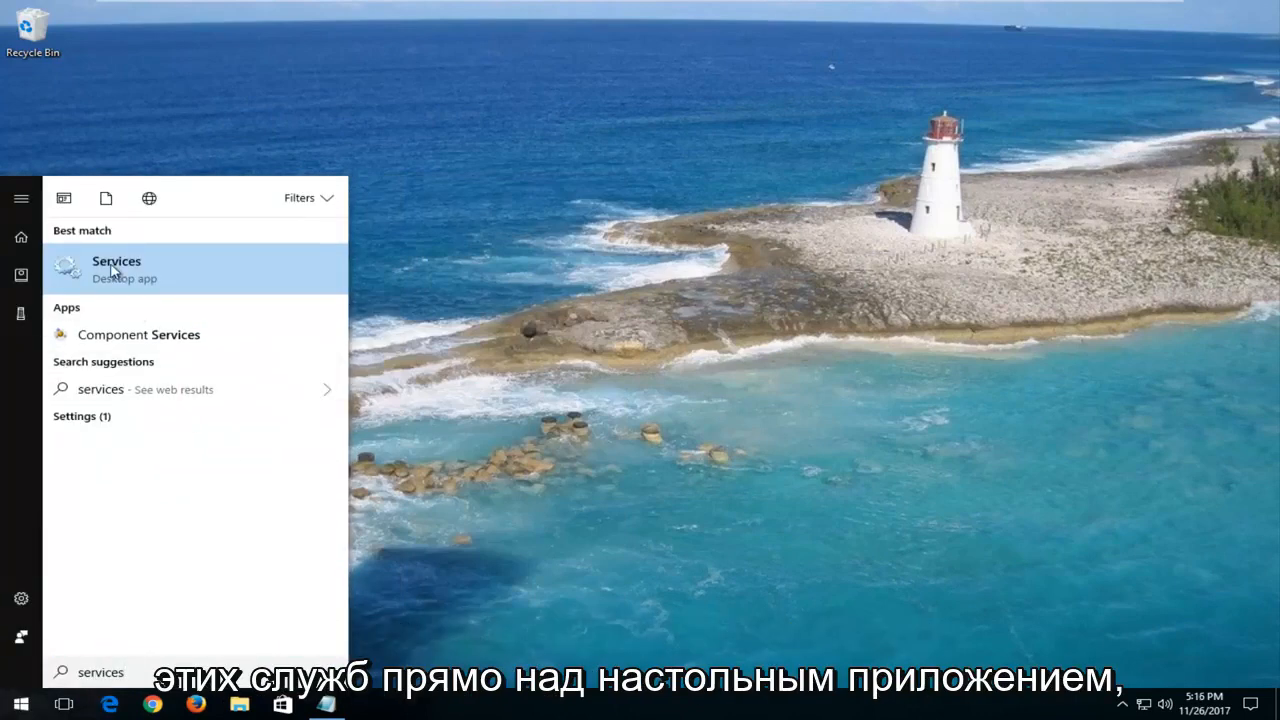
click(116, 268)
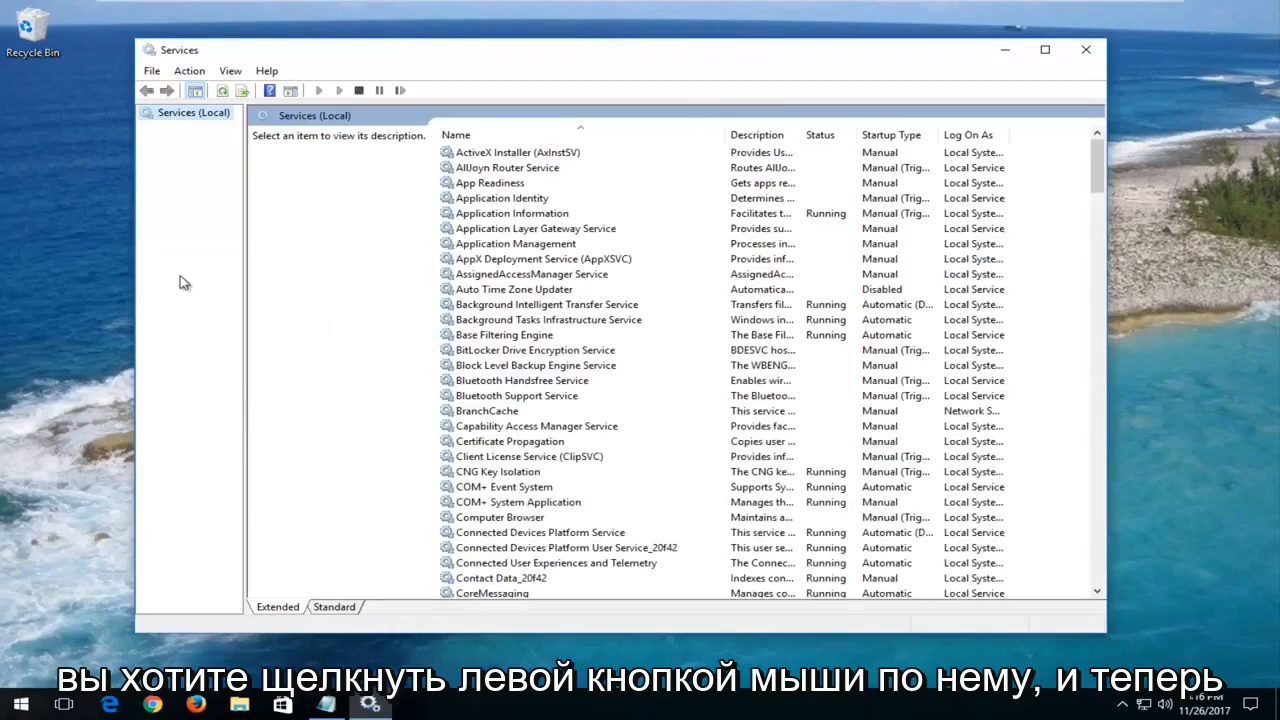
scroll(down, 3)
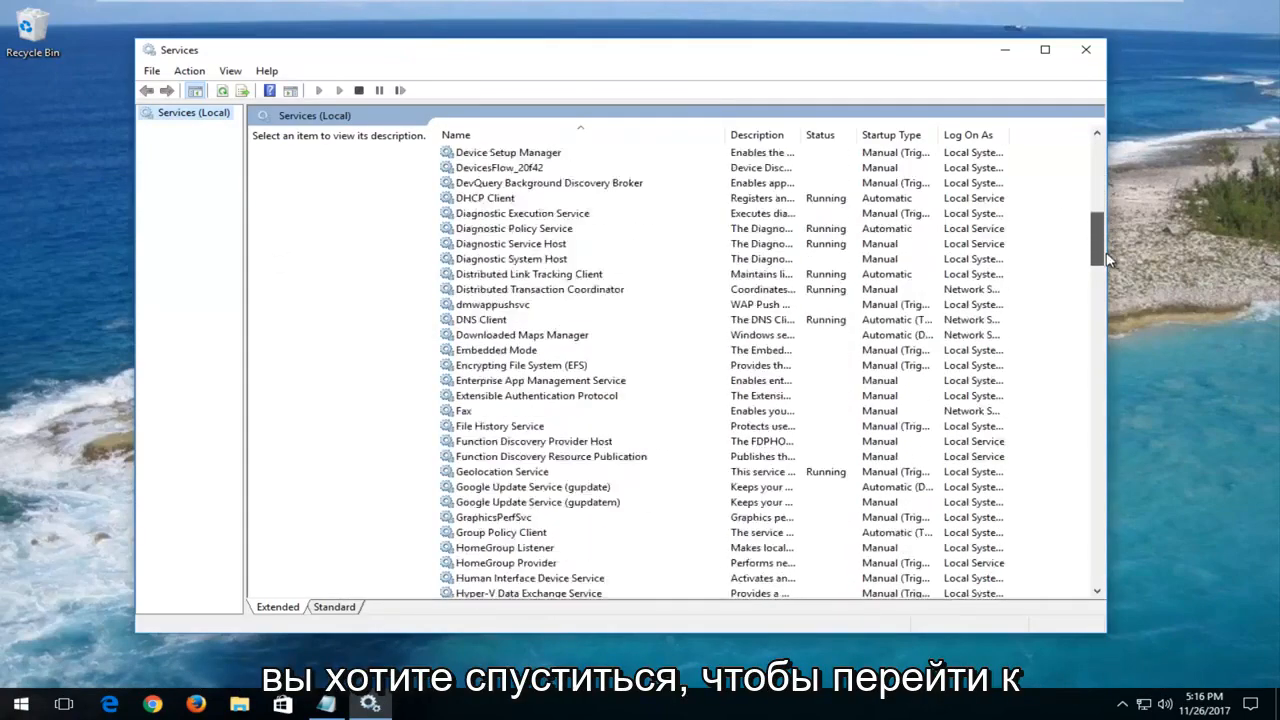
scroll(down, 3)
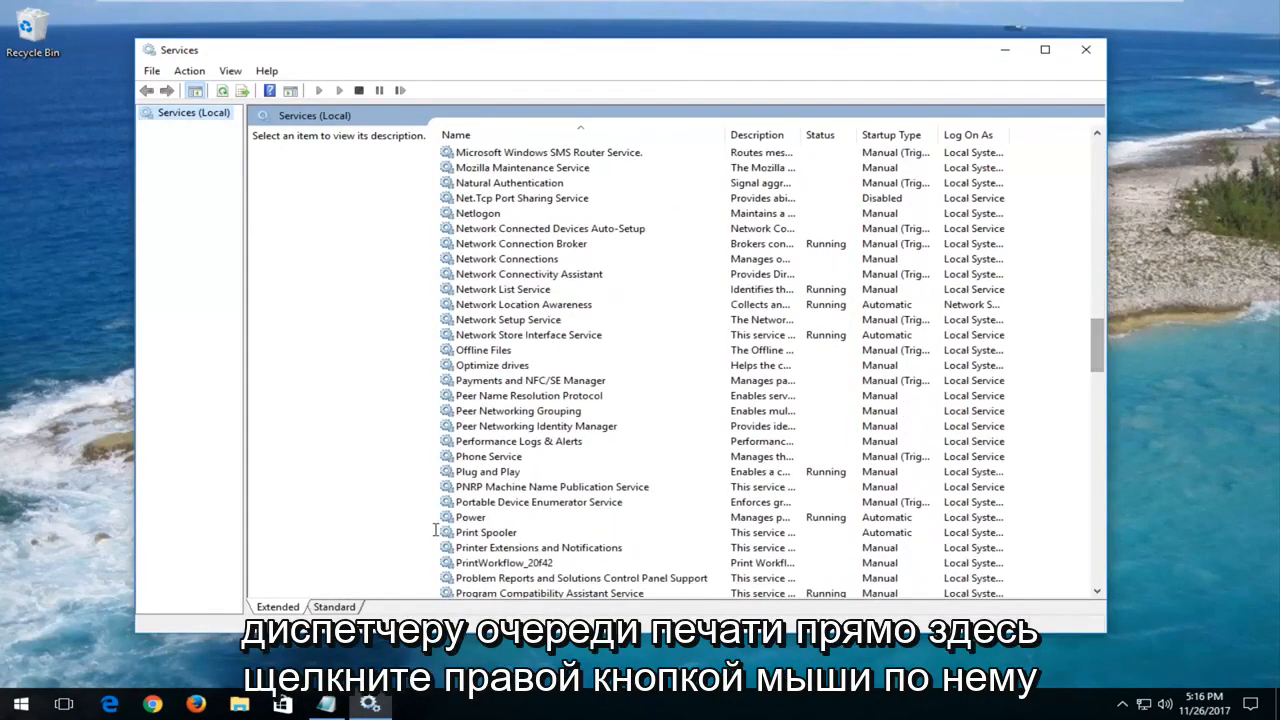
- Start the Print Spooler service from its Properties, then close Services
right_click(486, 532)
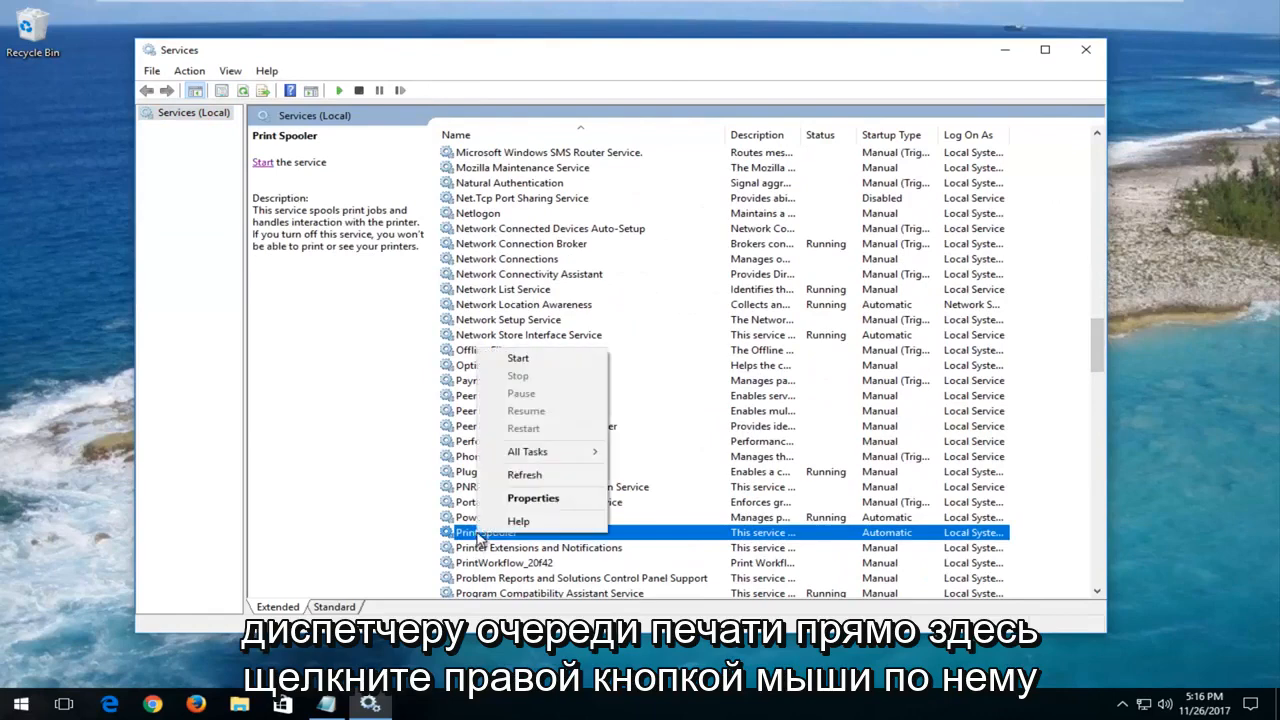
click(532, 498)
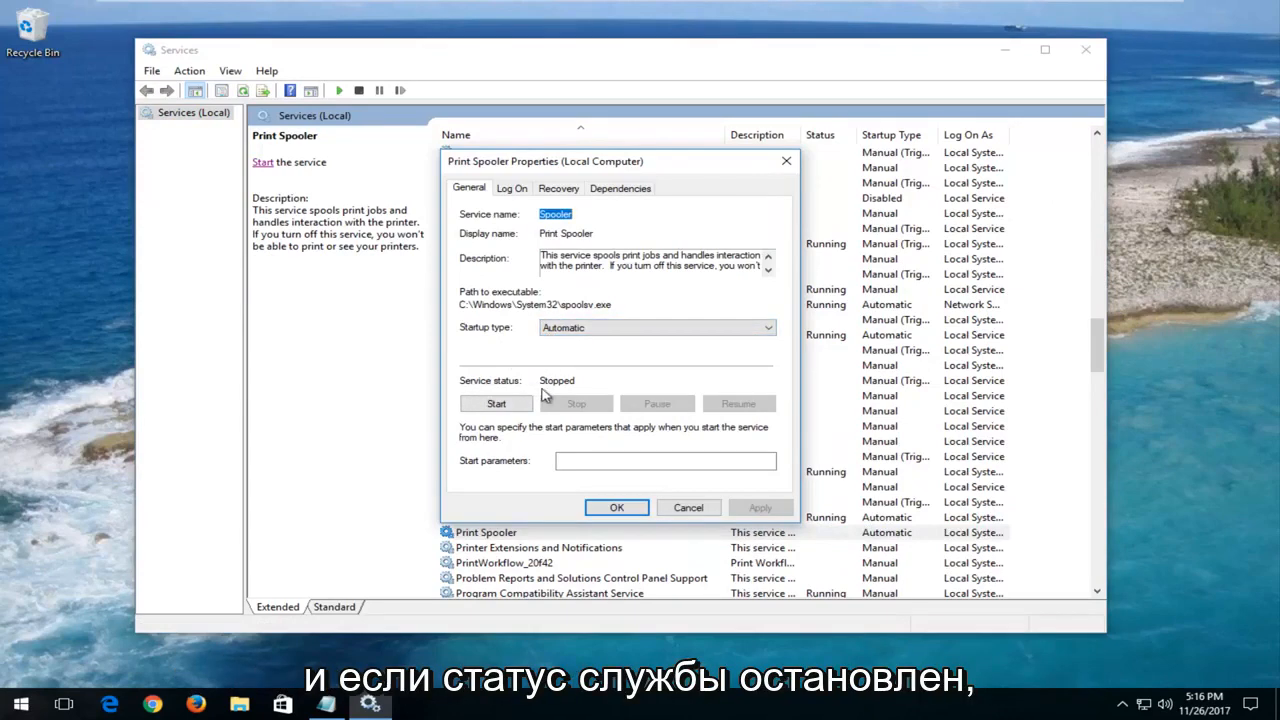
click(496, 404)
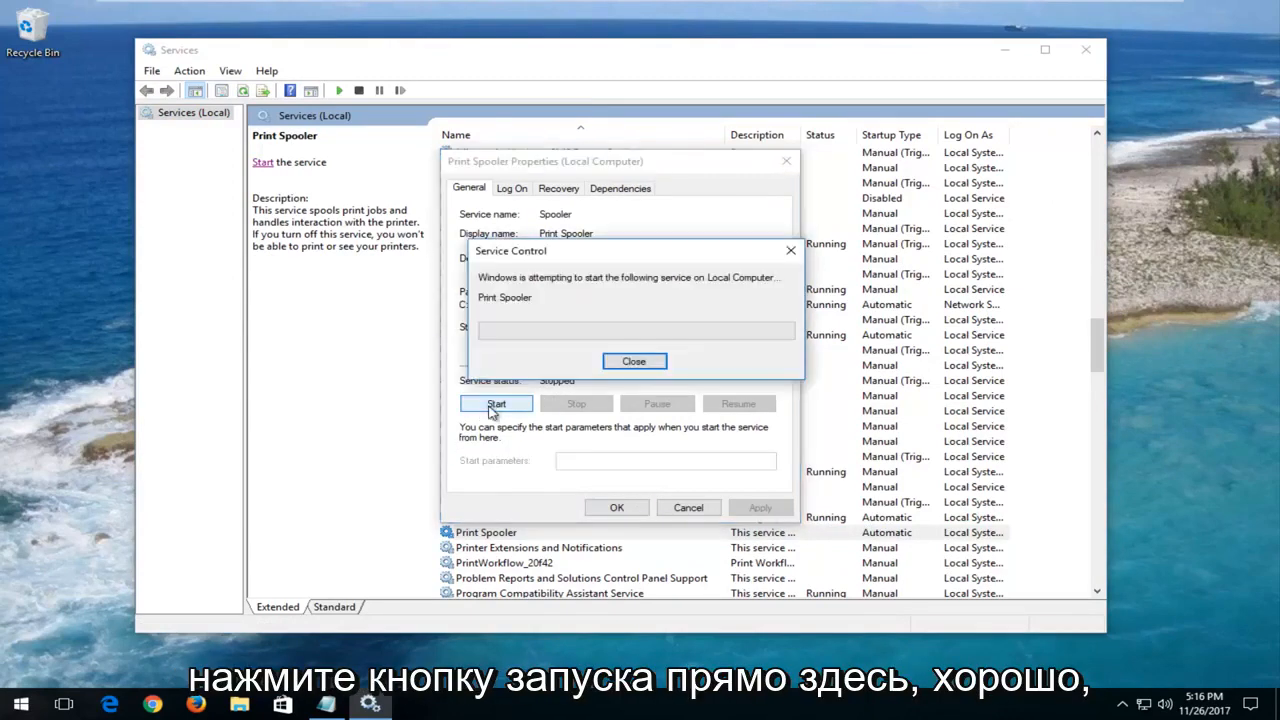
click(496, 404)
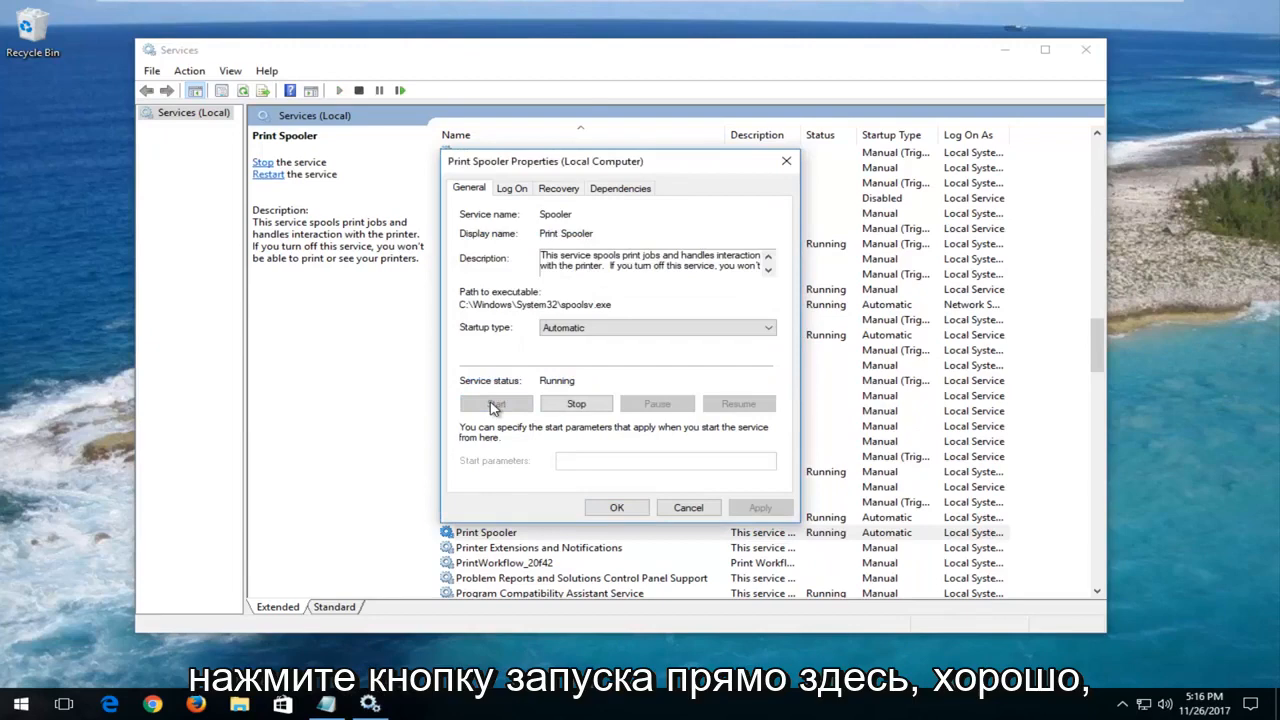
click(688, 508)
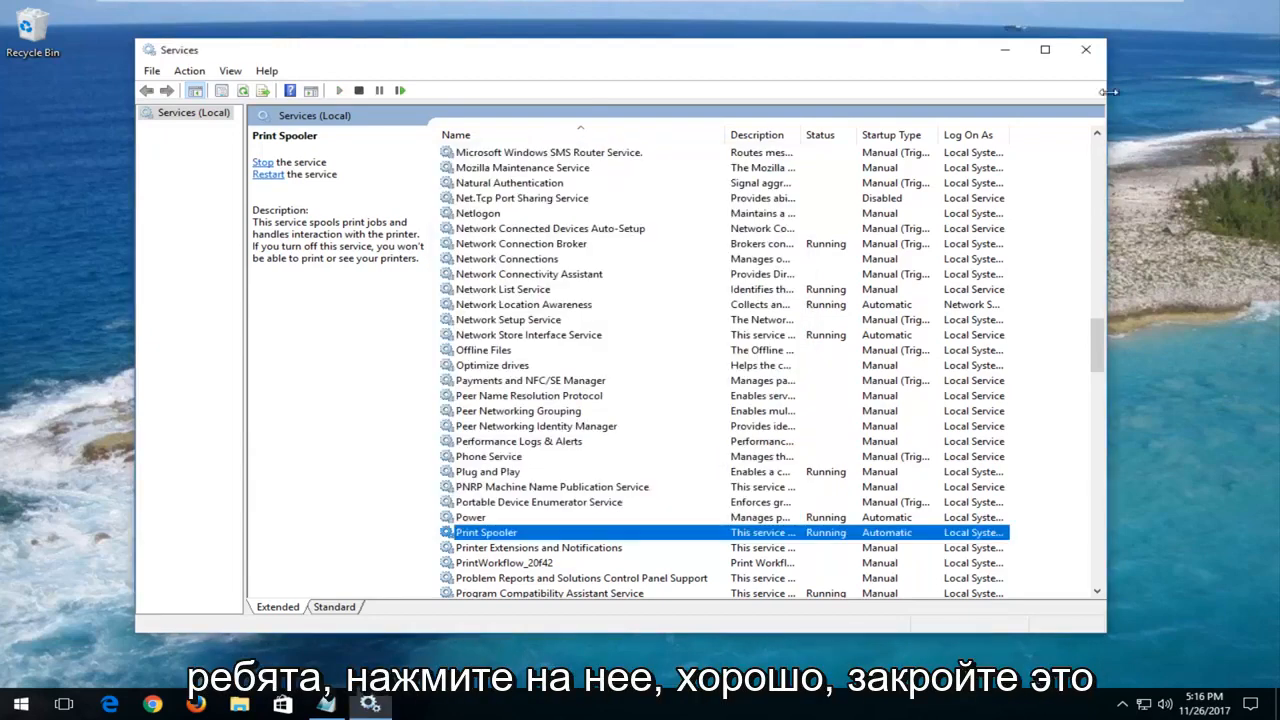
click(1084, 48)
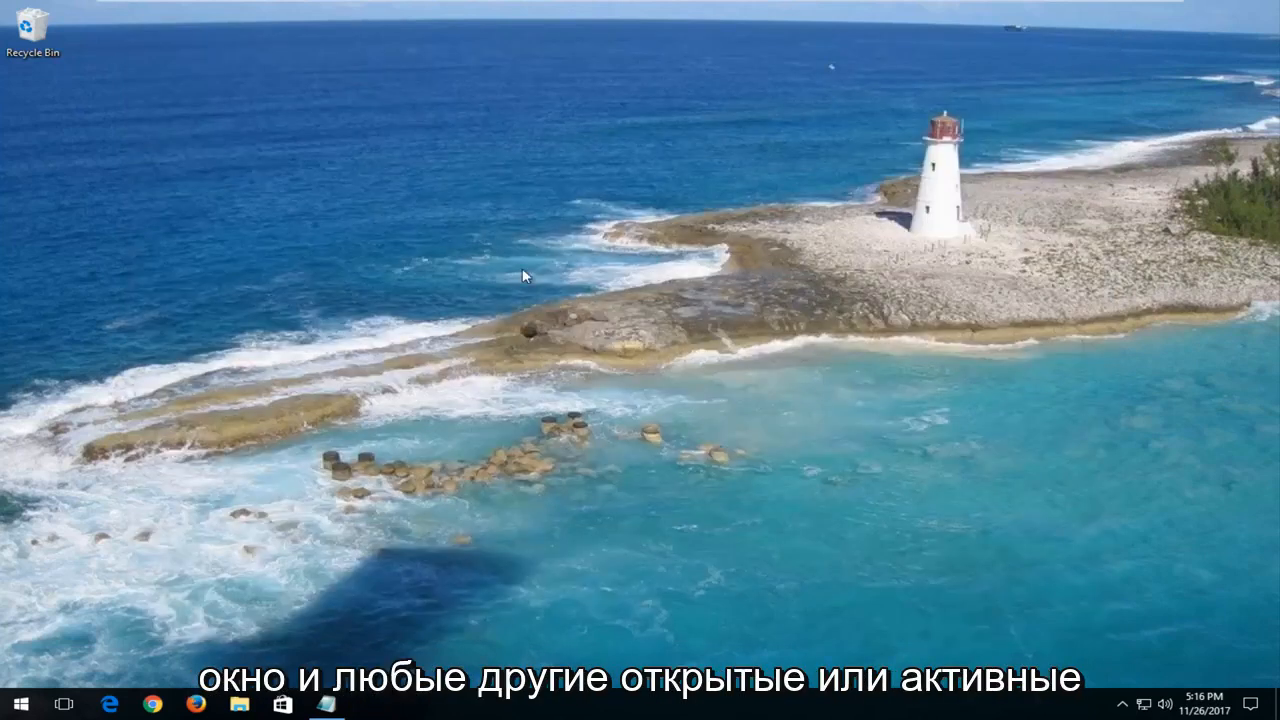